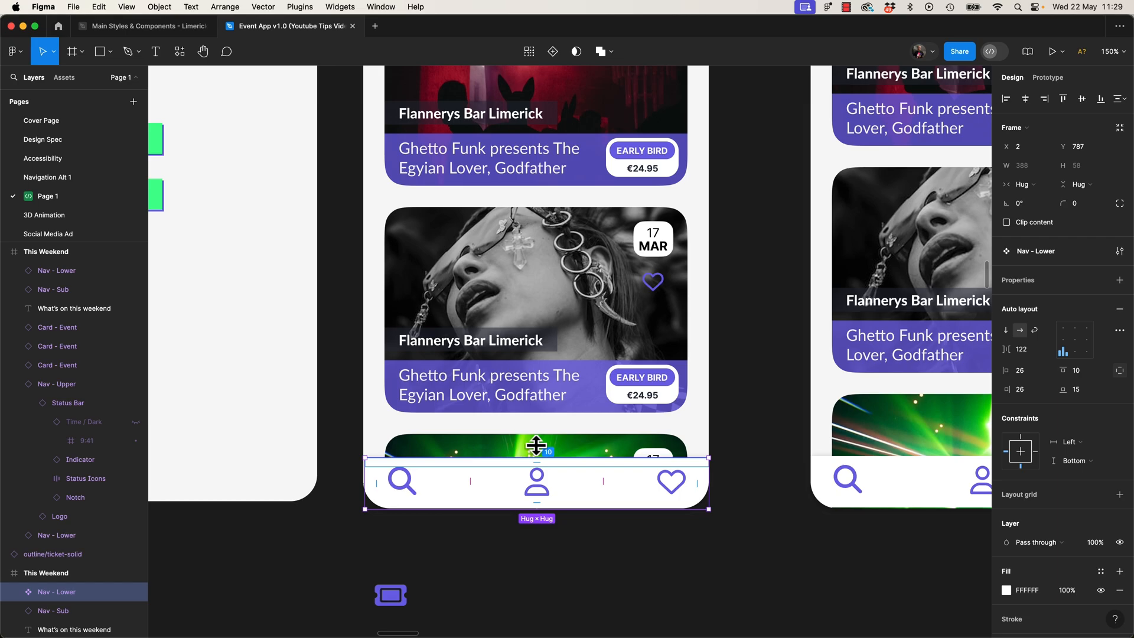
Raise Nav - Lower's top and bottom padding to 20 and widen its side padding
{"action": "left_click_drag", "start_coordinate": [536, 461], "coordinate": [535, 454]}
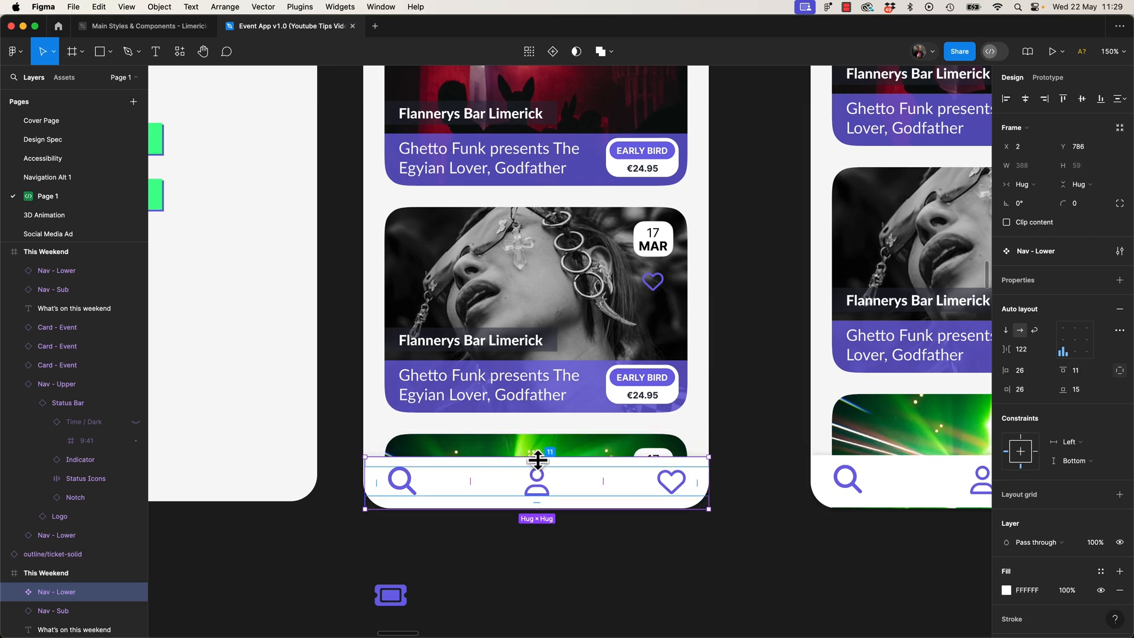
{"action": "left_click_drag", "start_coordinate": [538, 461], "coordinate": [538, 451]}
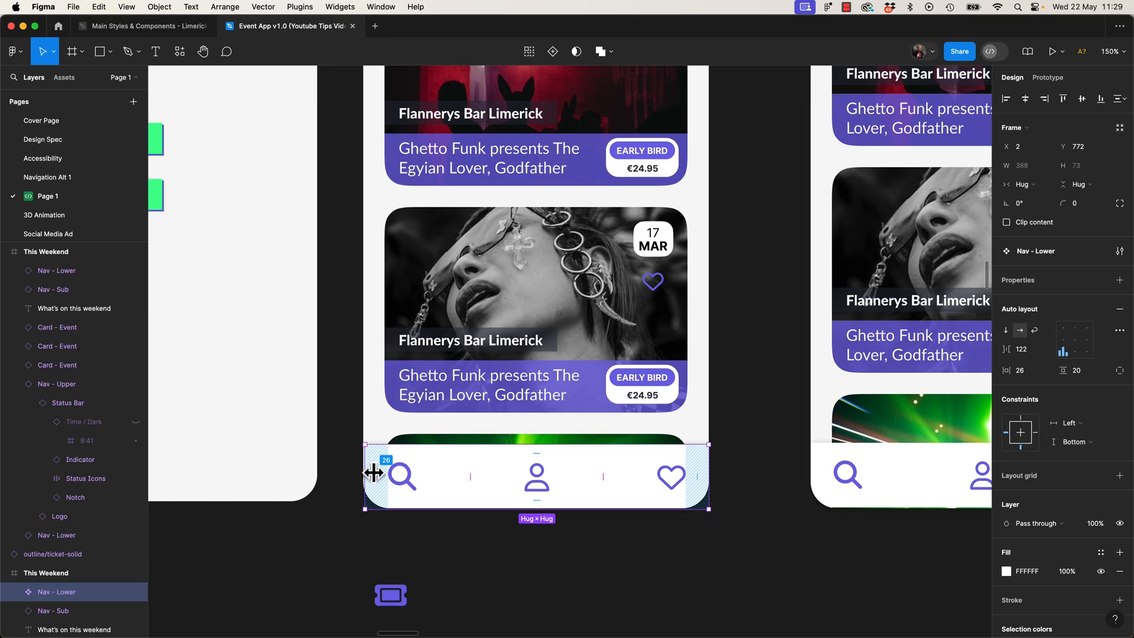
{"action": "left_click_drag", "start_coordinate": [374, 476], "coordinate": [386, 476]}
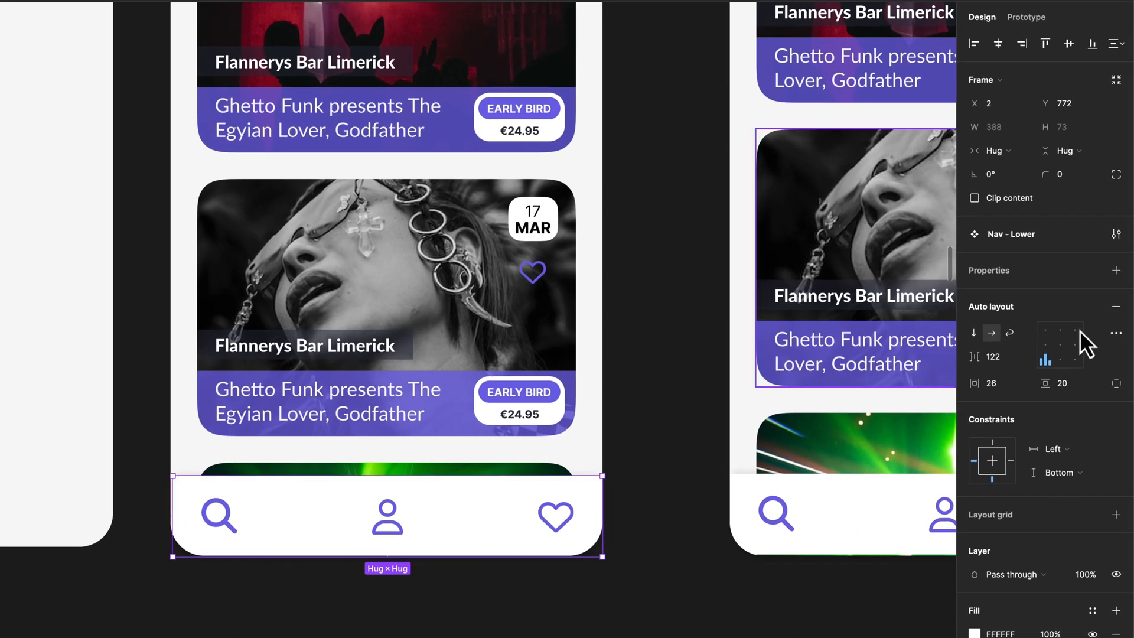
{"action": "left_click", "coordinate": [1059, 345]}
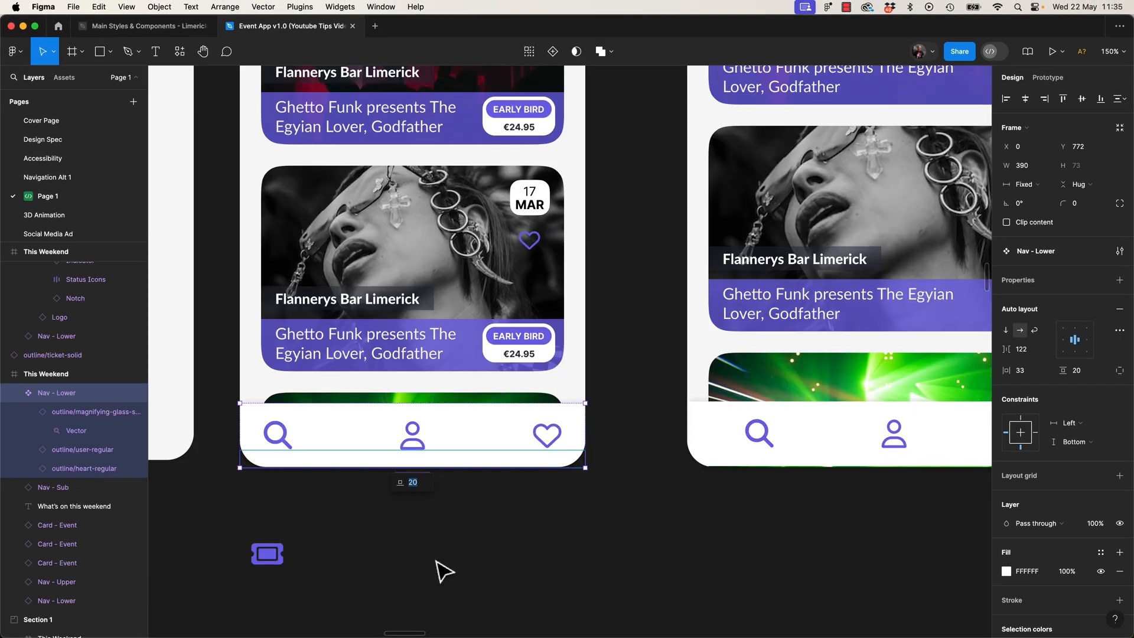
{"action": "mouse_move", "coordinate": [423, 452]}
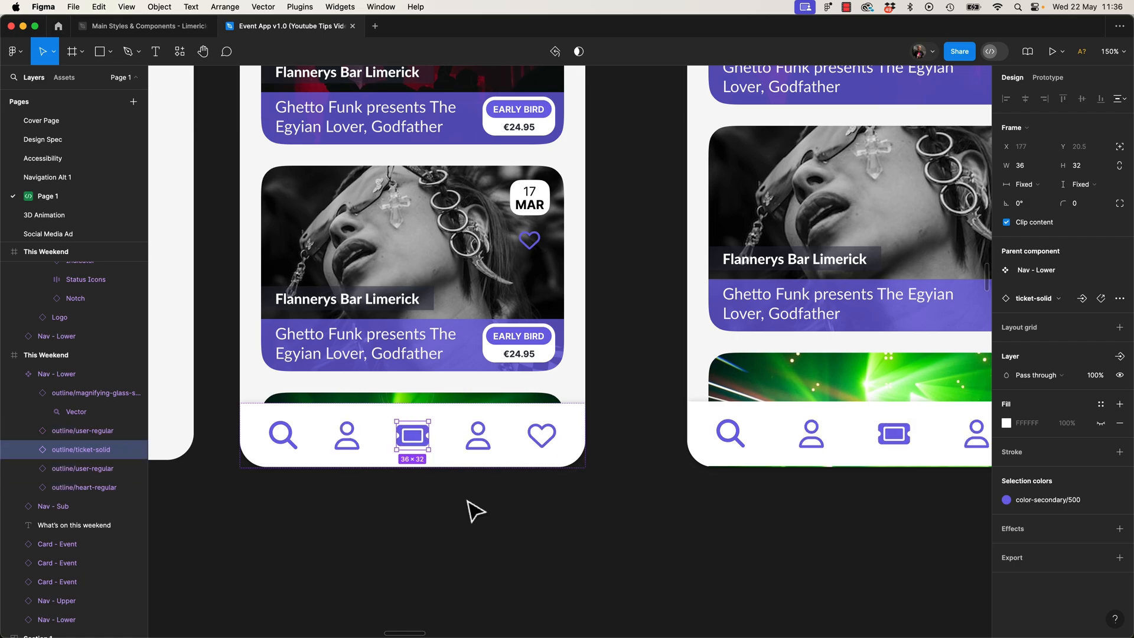
{"action": "mouse_move", "coordinate": [603, 569]}
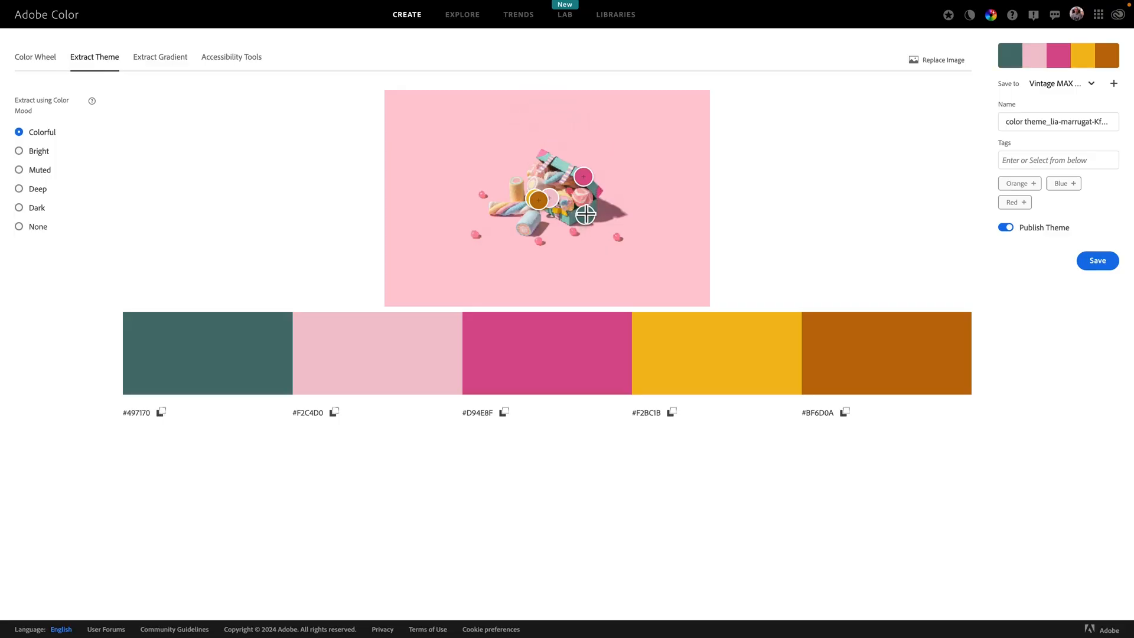
Return to the Figma drafts file with the phone screen and five colour swatches
{"action": "left_click", "coordinate": [1056, 202]}
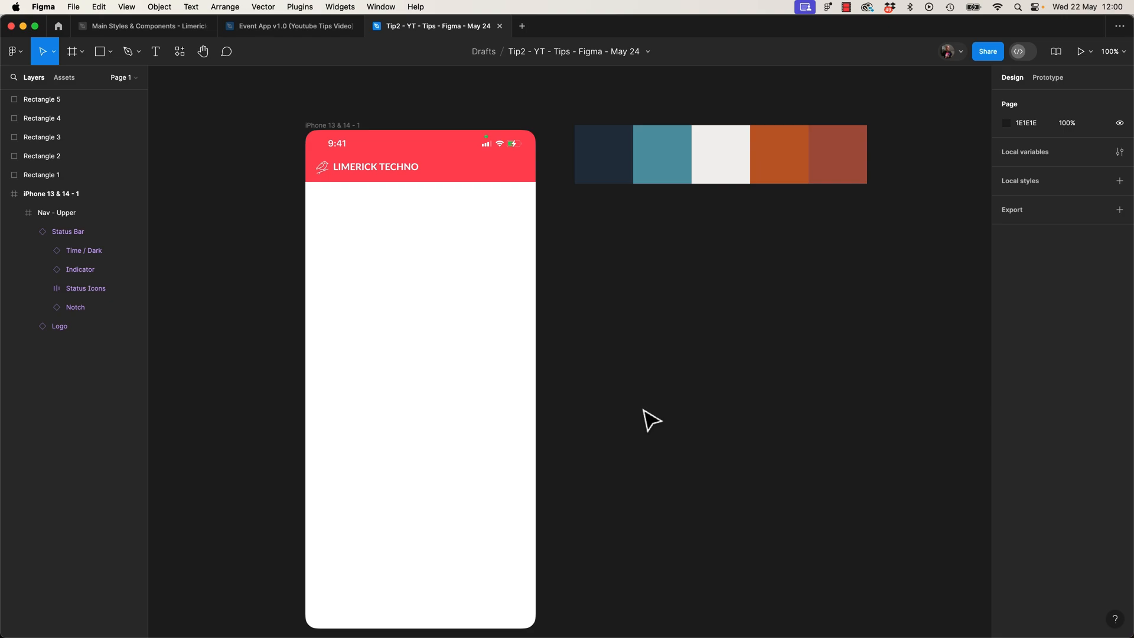
Save a primary-color 50–900 ramp from a swatch with Color Levels Generator, then name a secondary-color ramp
{"action": "left_click", "coordinate": [178, 52]}
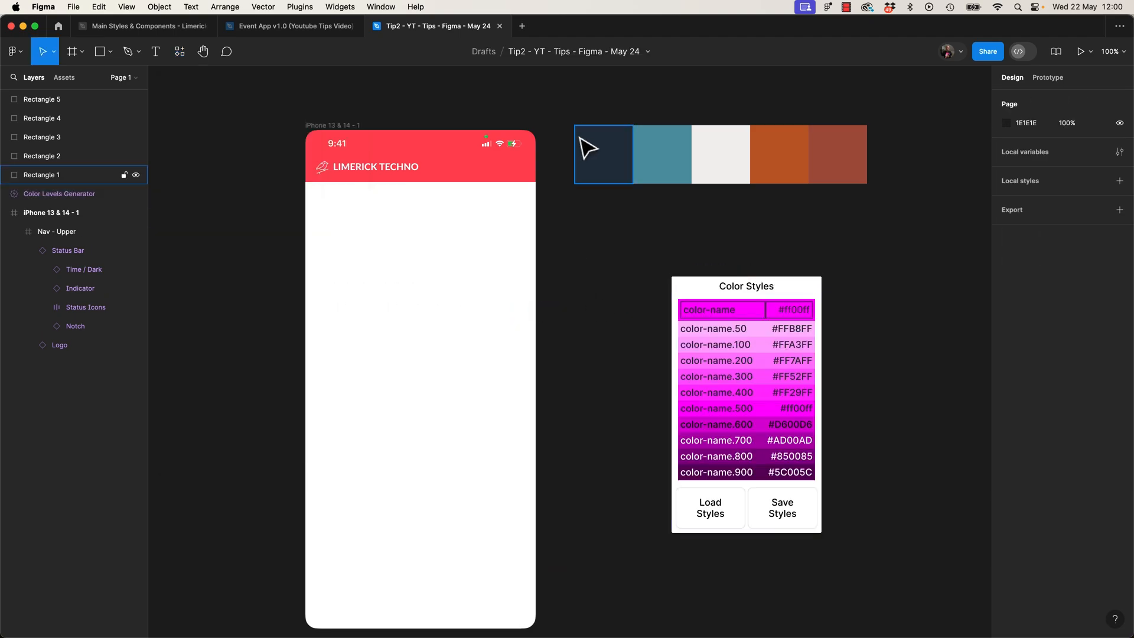
{"action": "left_click", "coordinate": [661, 154]}
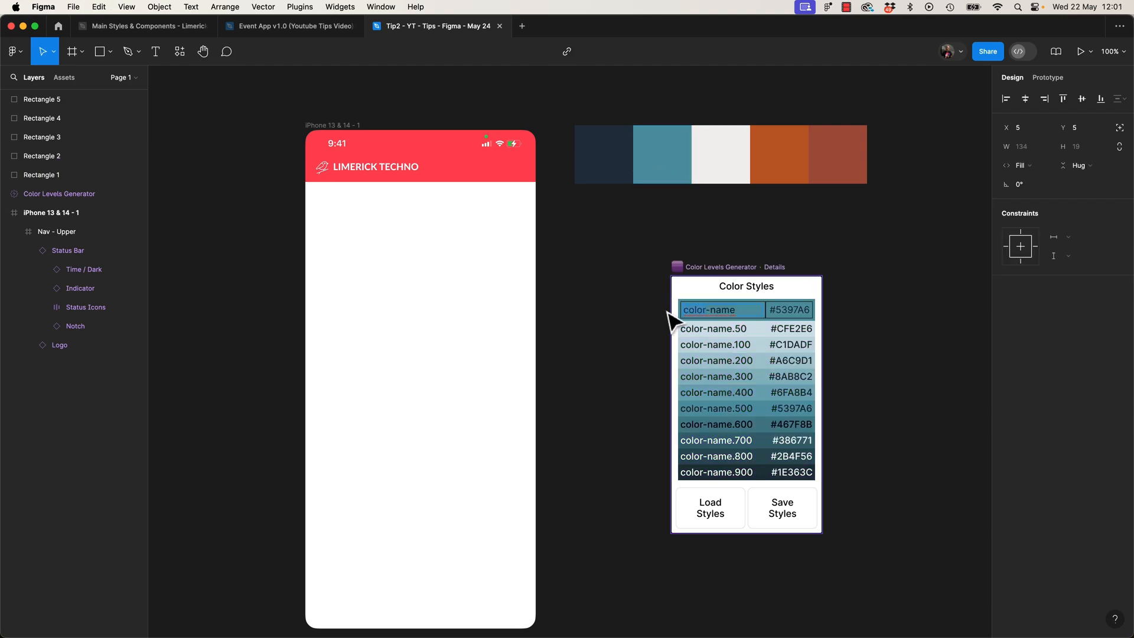
{"action": "type", "text": "primary-"}
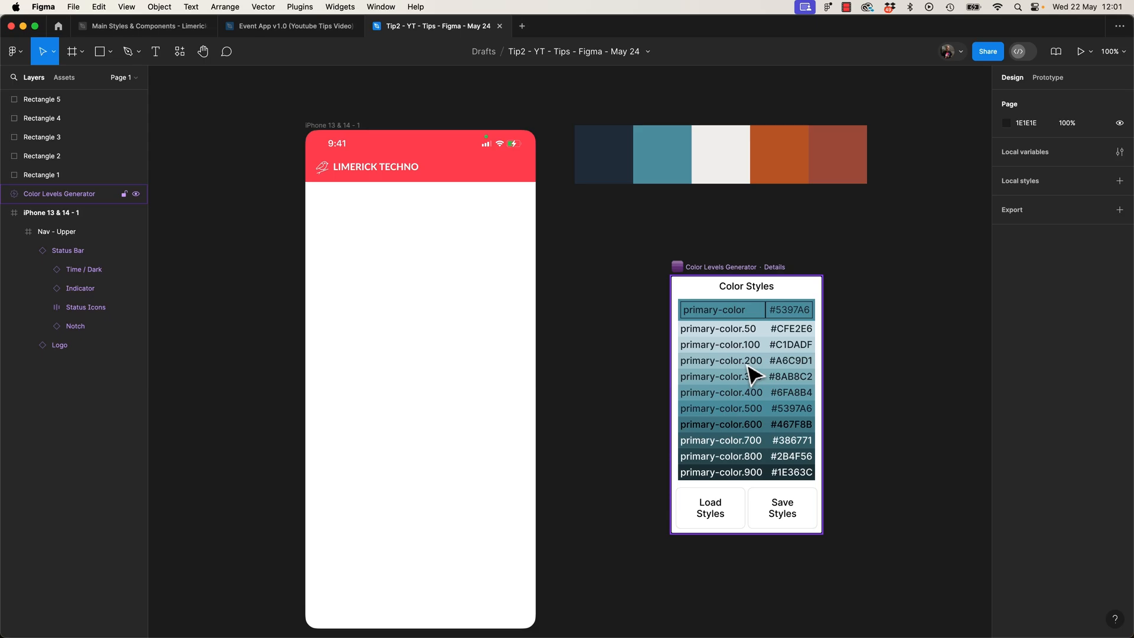
{"action": "mouse_move", "coordinate": [757, 459]}
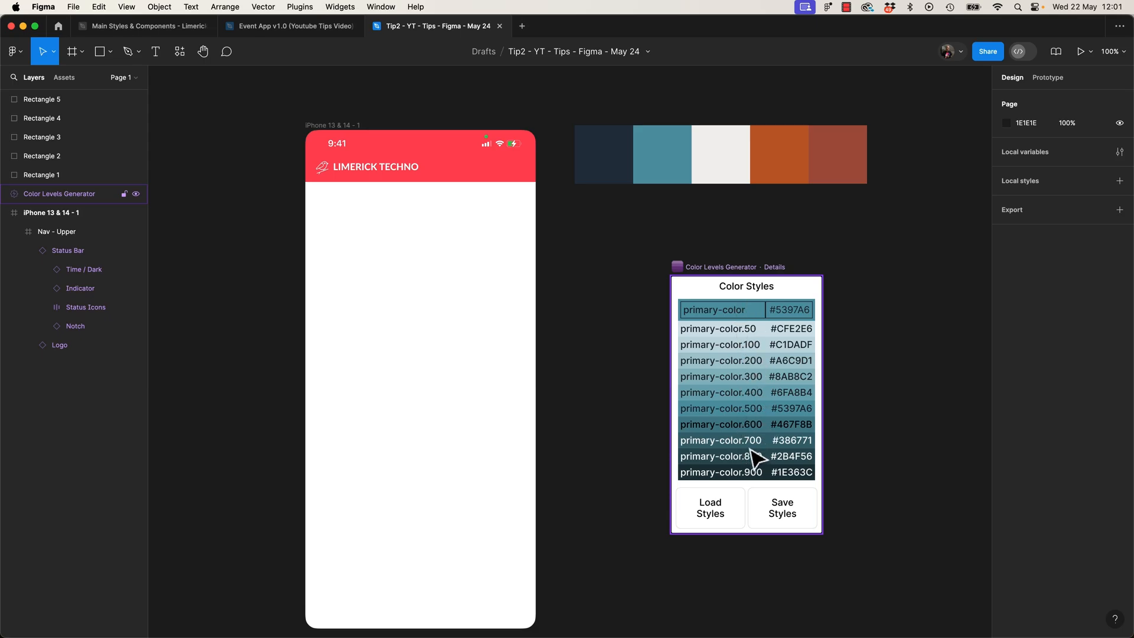
{"action": "left_click", "coordinate": [782, 507]}
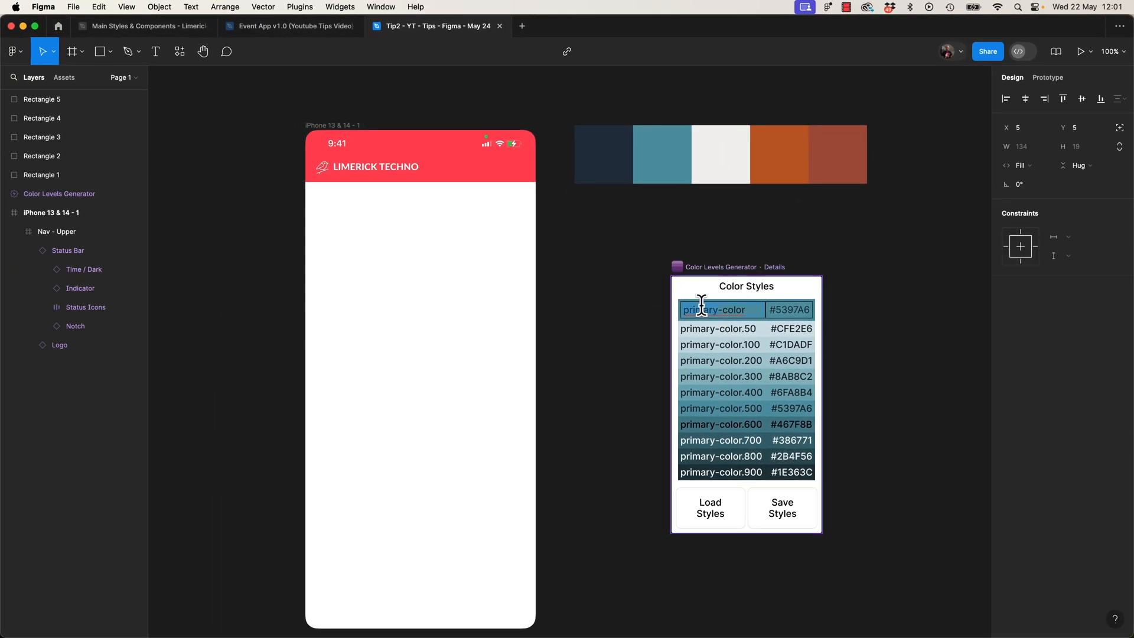
{"action": "type", "text": "secondary-color"}
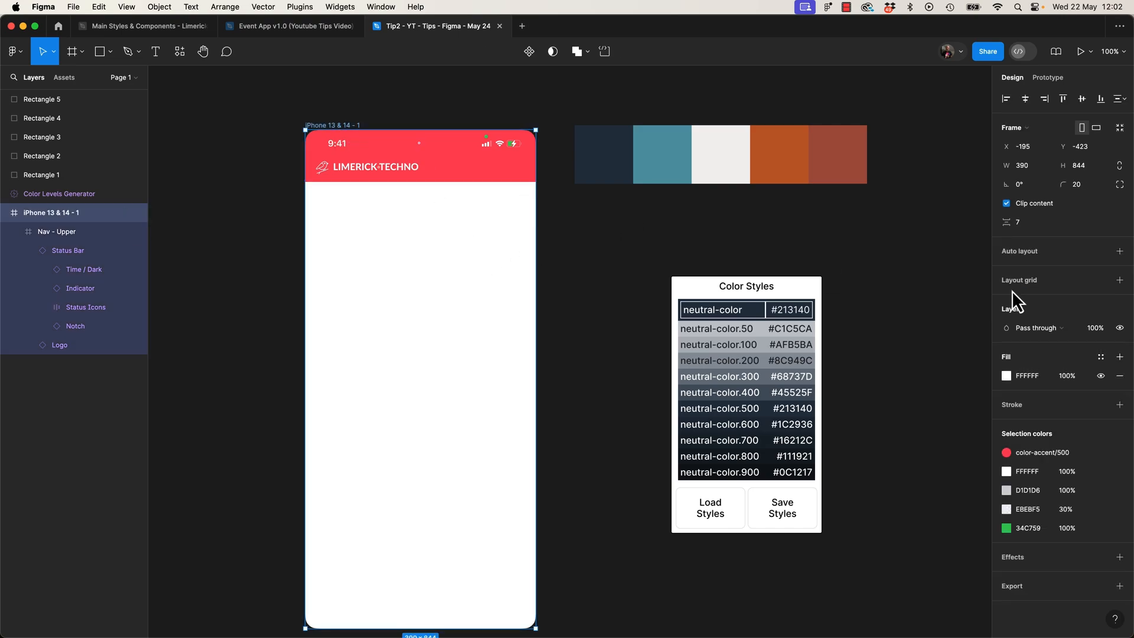
Apply neutral-color/500 to the iPhone frame fill and primary-color/500 to Nav - Upper
{"action": "left_click", "coordinate": [1101, 356]}
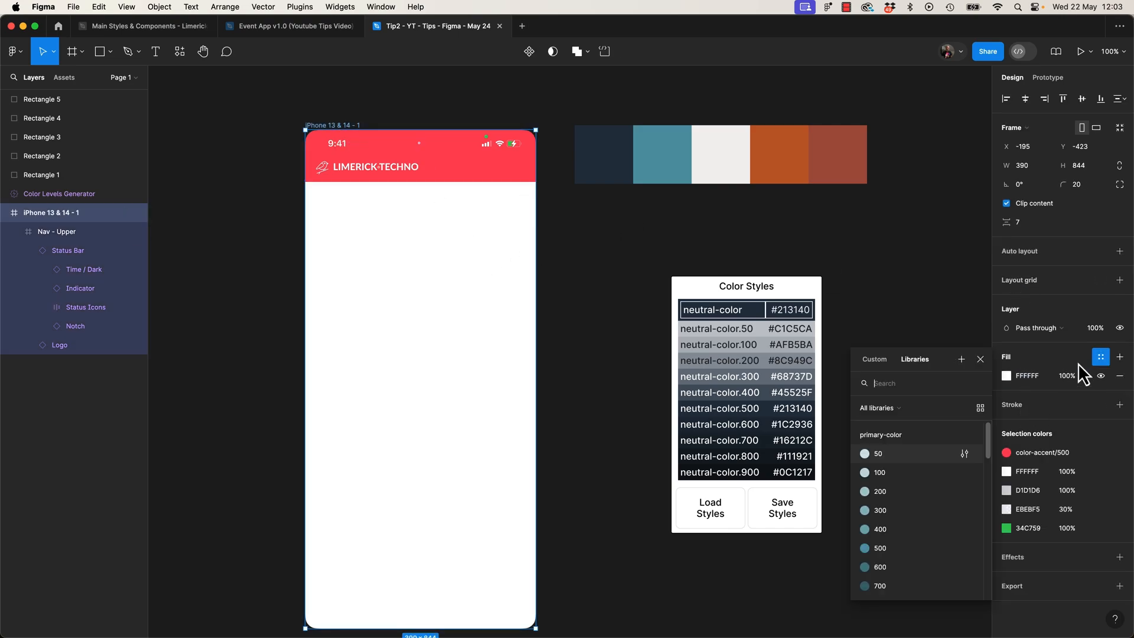
{"action": "type", "text": "500"}
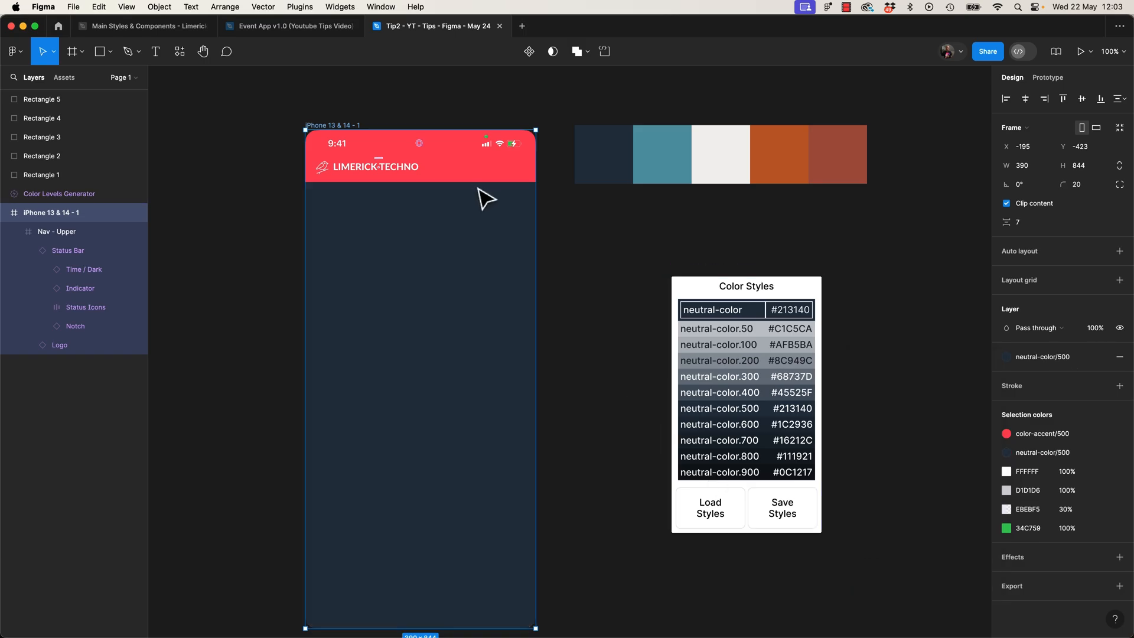
{"action": "left_click", "coordinate": [57, 231]}
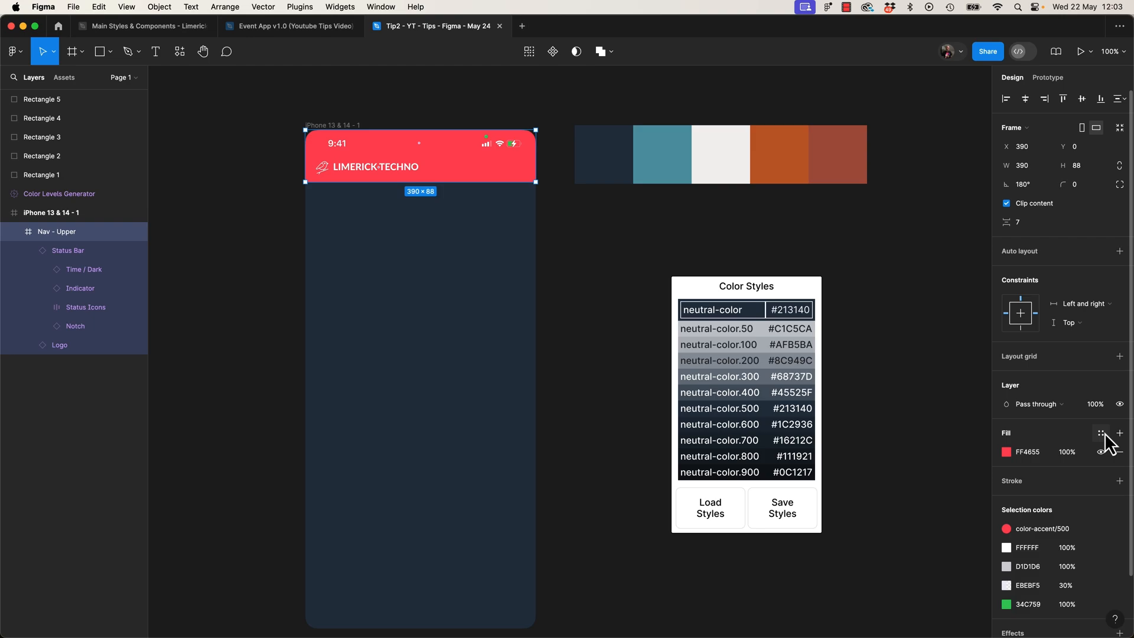
{"action": "left_click", "coordinate": [1101, 433]}
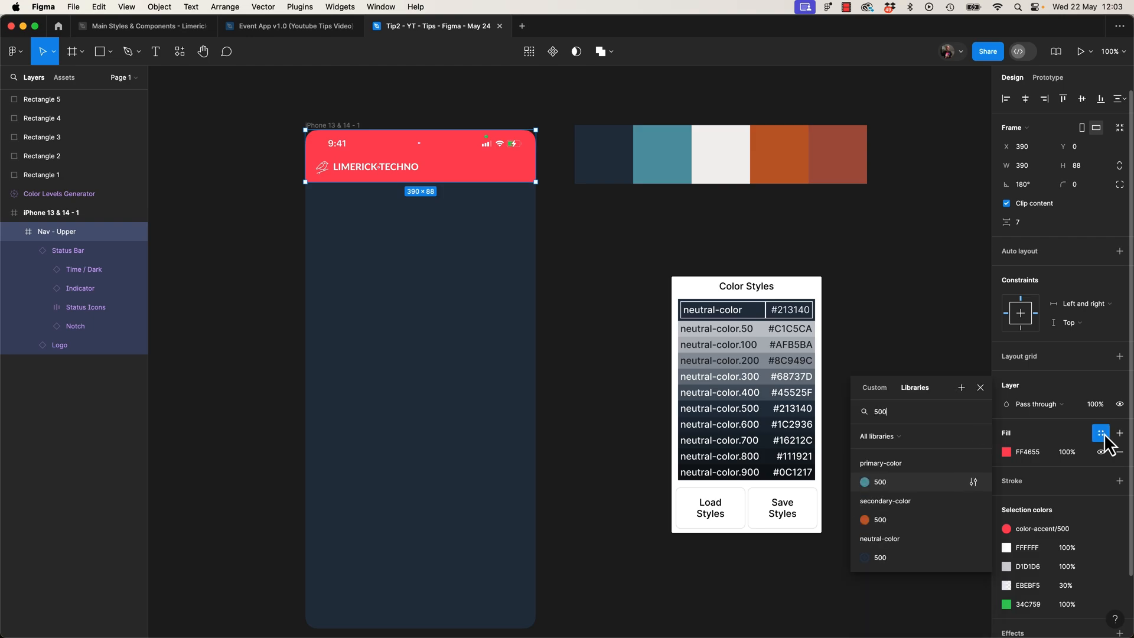
{"action": "left_click", "coordinate": [879, 481]}
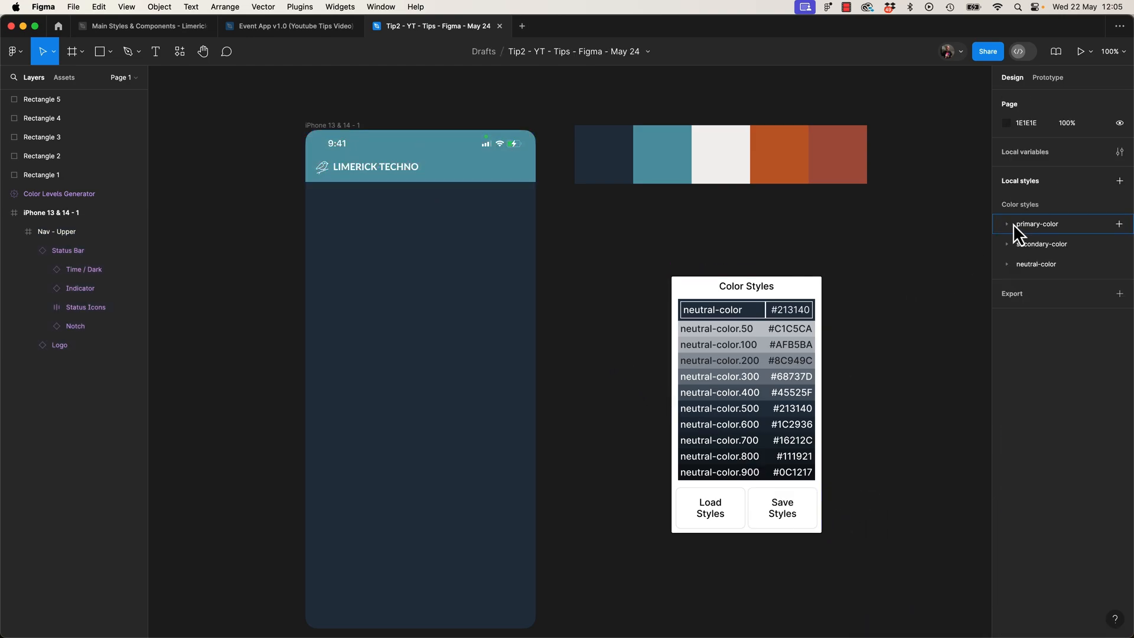
Expand primary-color in Local styles and rename its 500 style 'Green Main Final V2 2024 New'
{"action": "left_click", "coordinate": [1006, 224]}
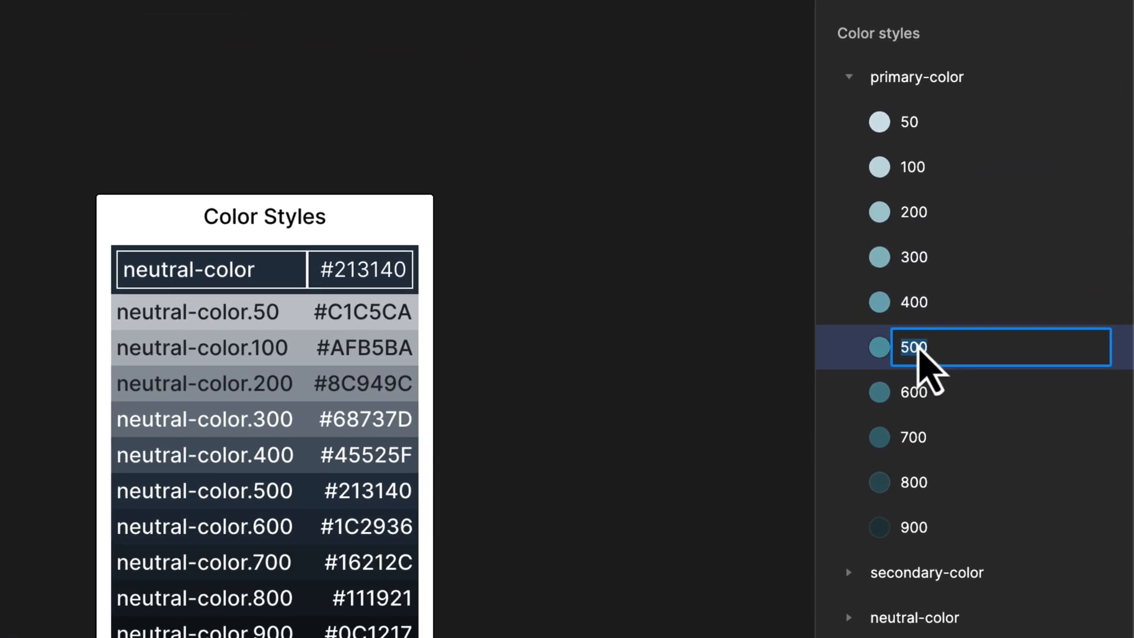
{"action": "type", "text": "Green Main Final"}
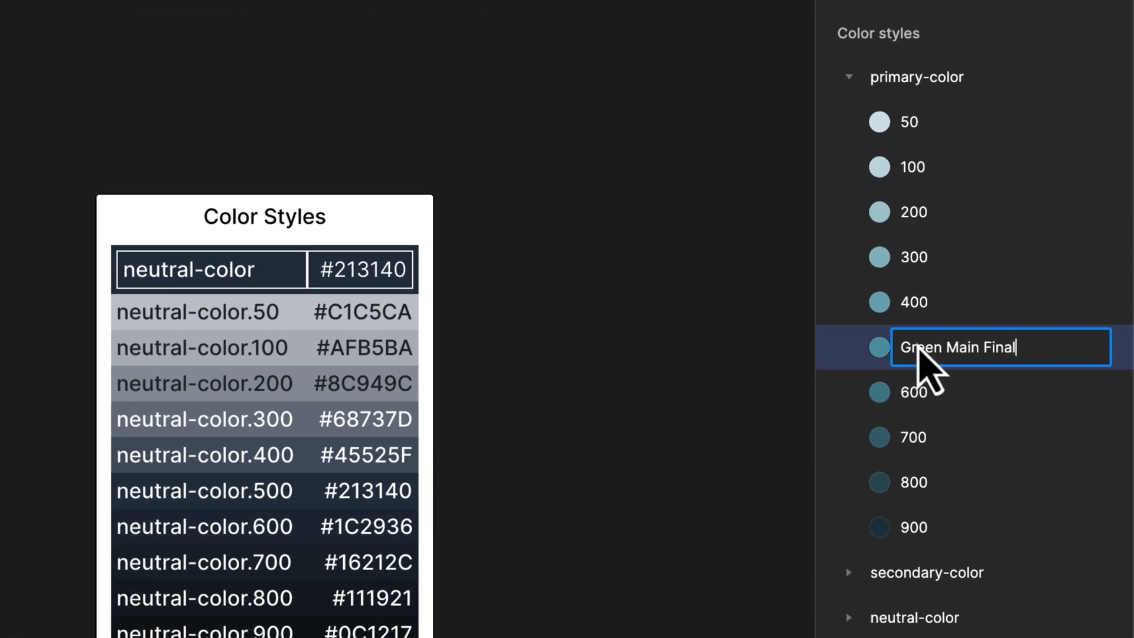
{"action": "type", "text": "V2 2024"}
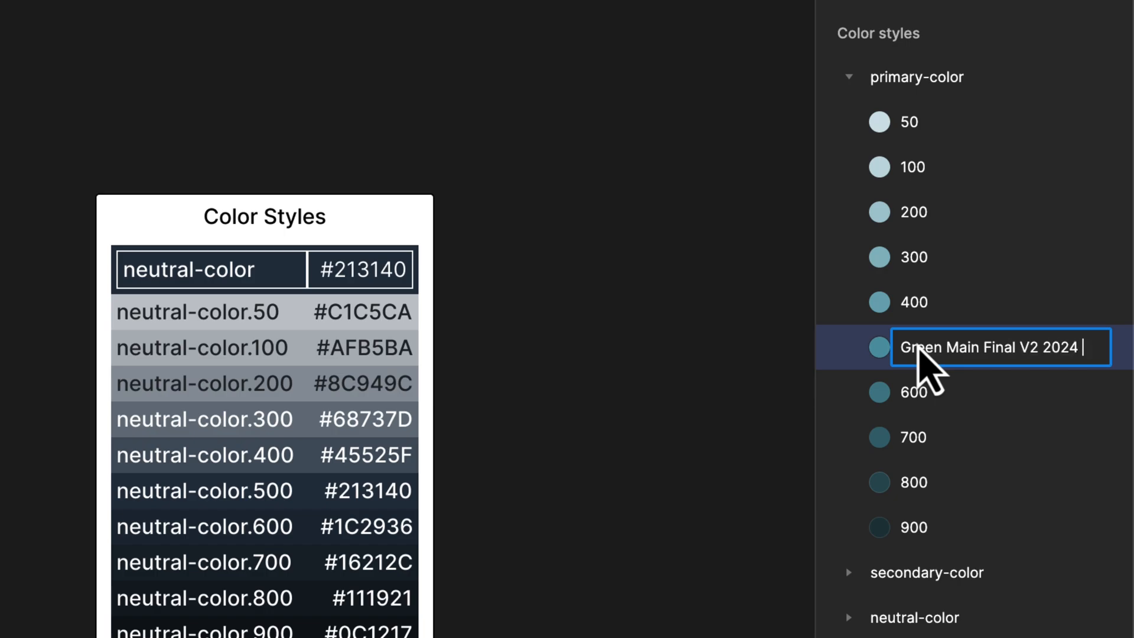
{"action": "type", "text": "New"}
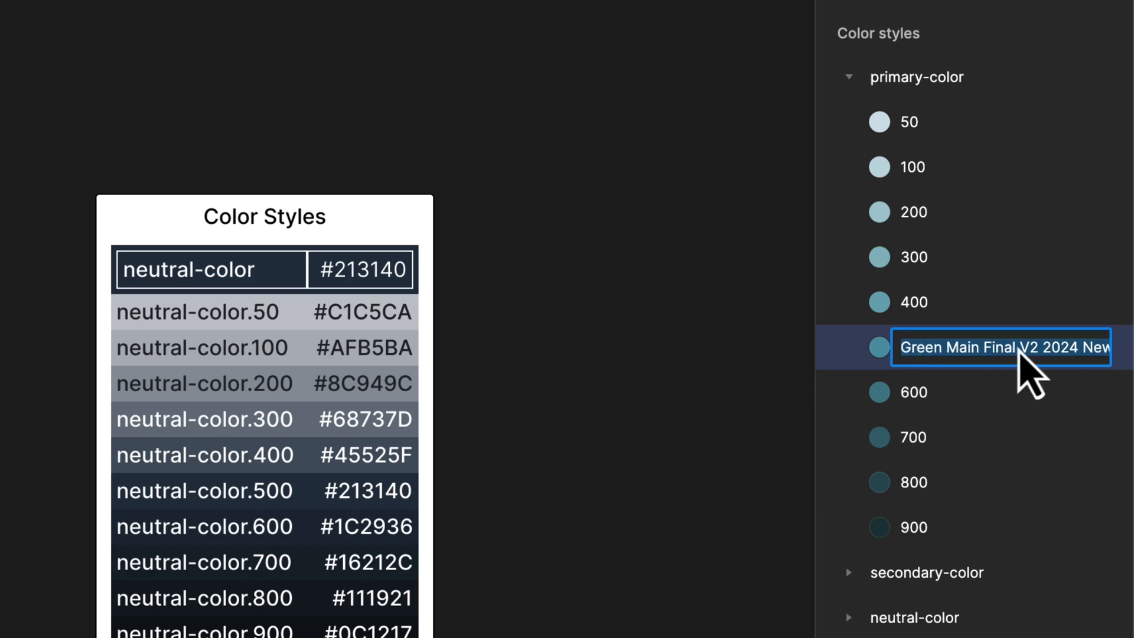